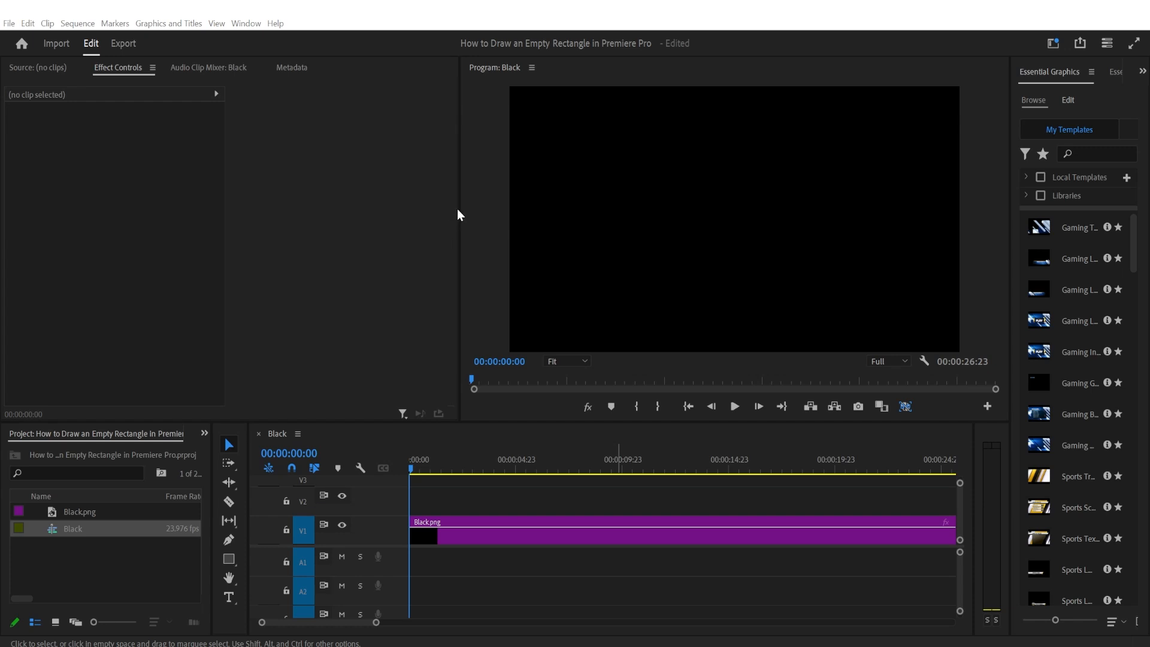
mouse_move(496, 231)
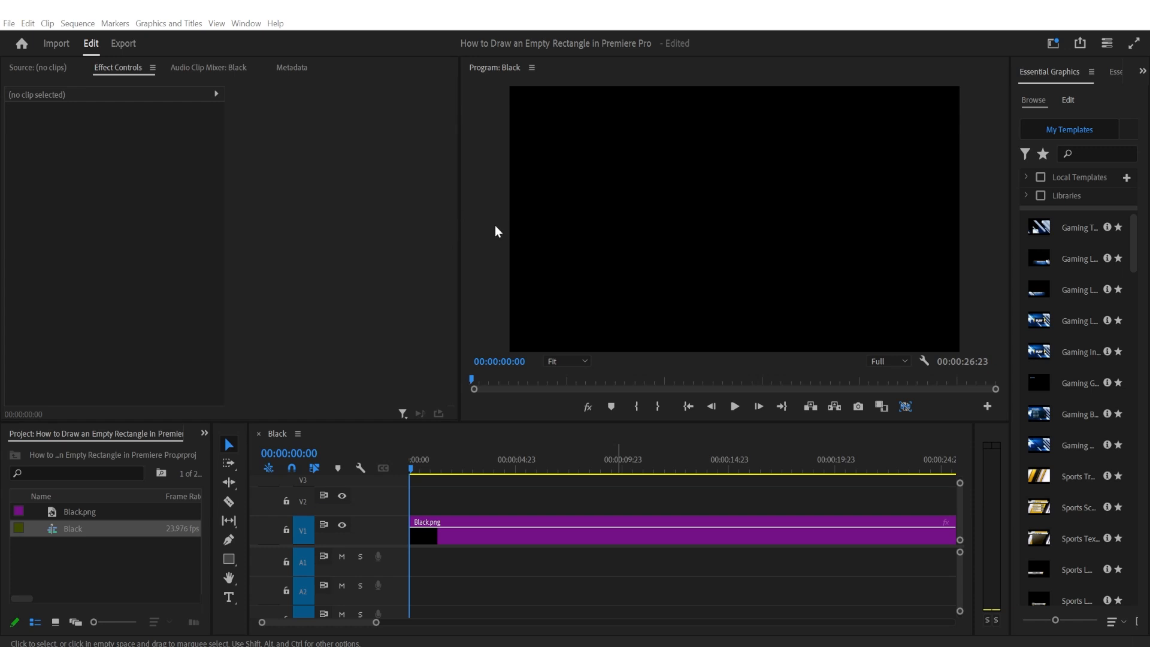
mouse_move(1071, 83)
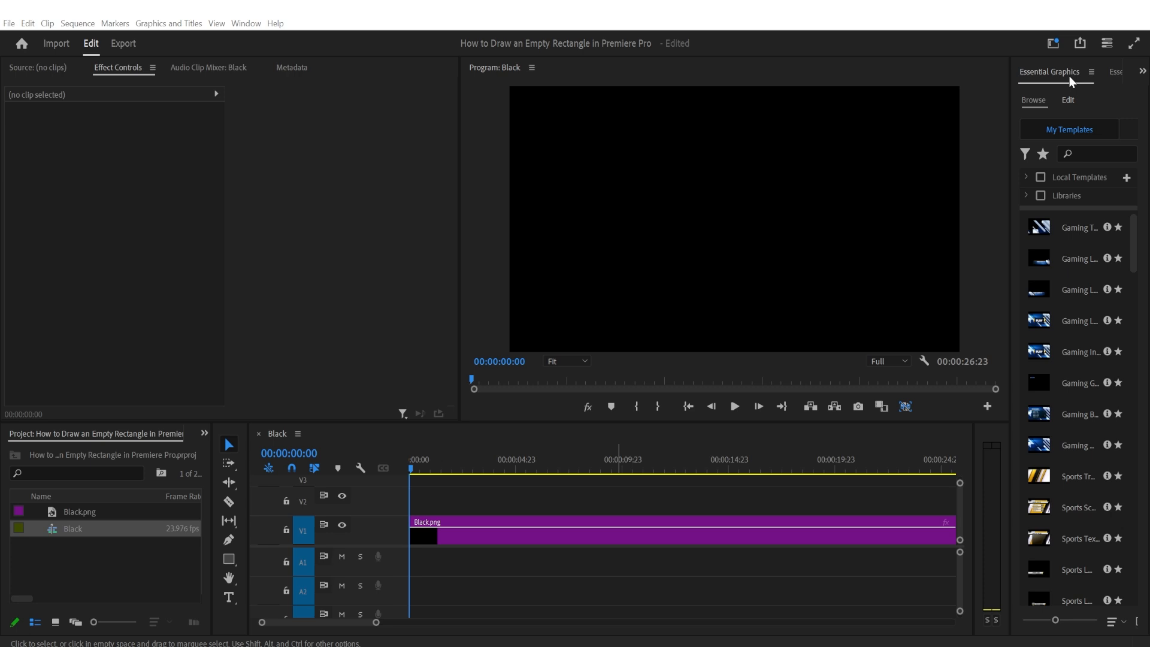
mouse_move(131, 421)
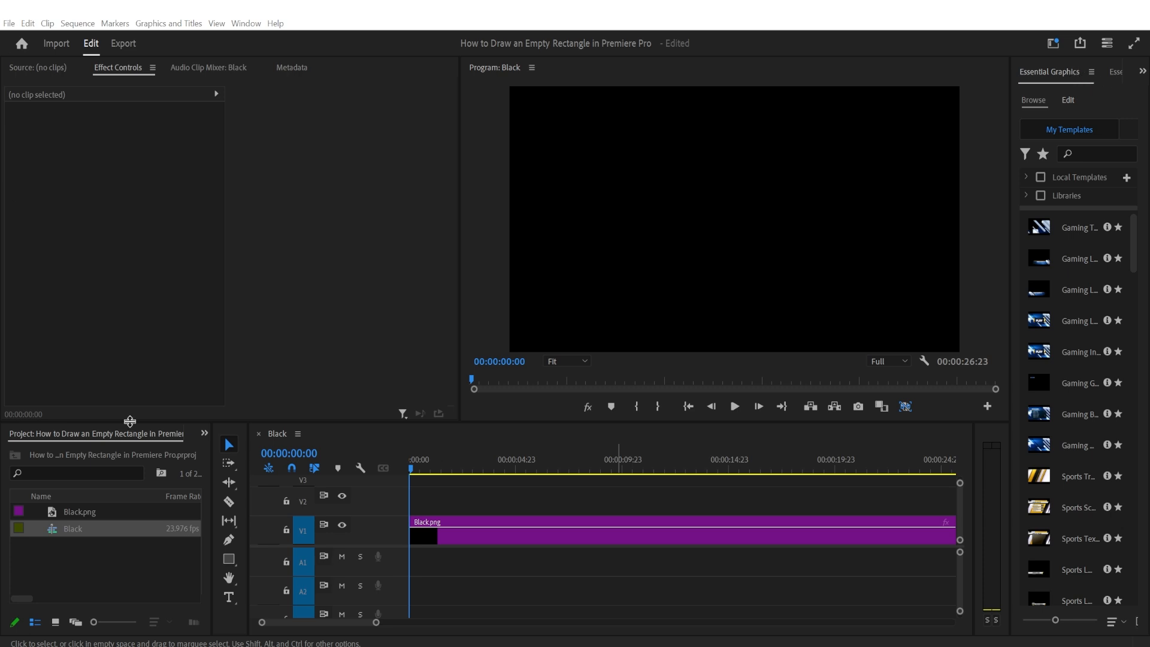
mouse_move(872, 308)
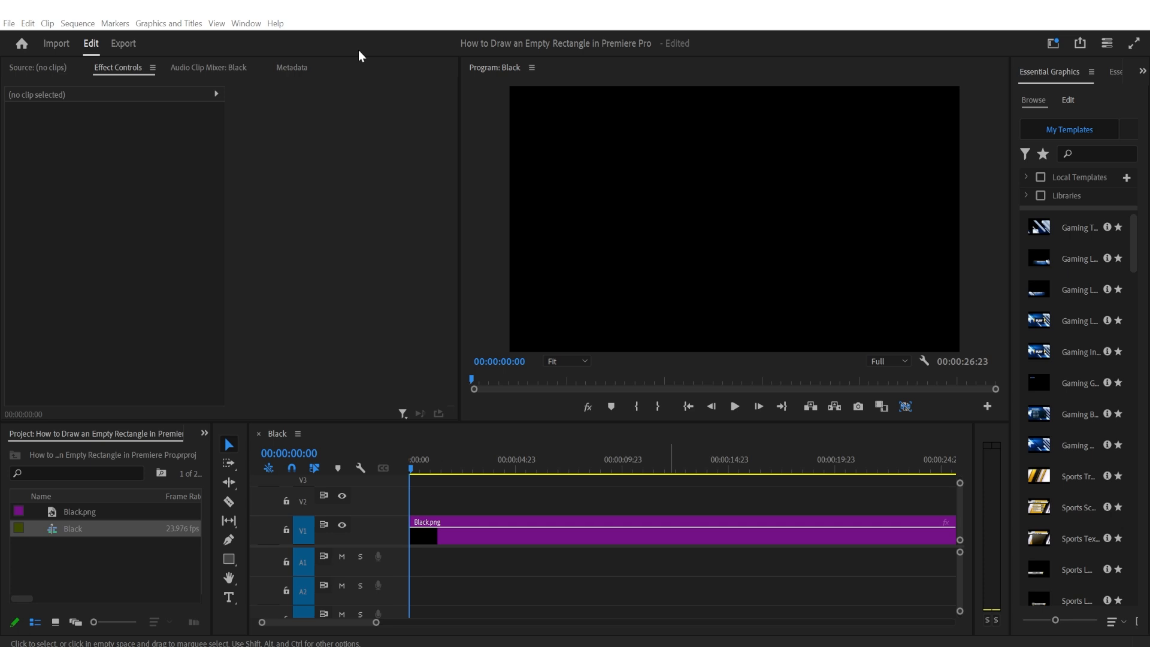
Step: Add a new Rectangle shape layer from Essential Graphics over the black frame
click(245, 23)
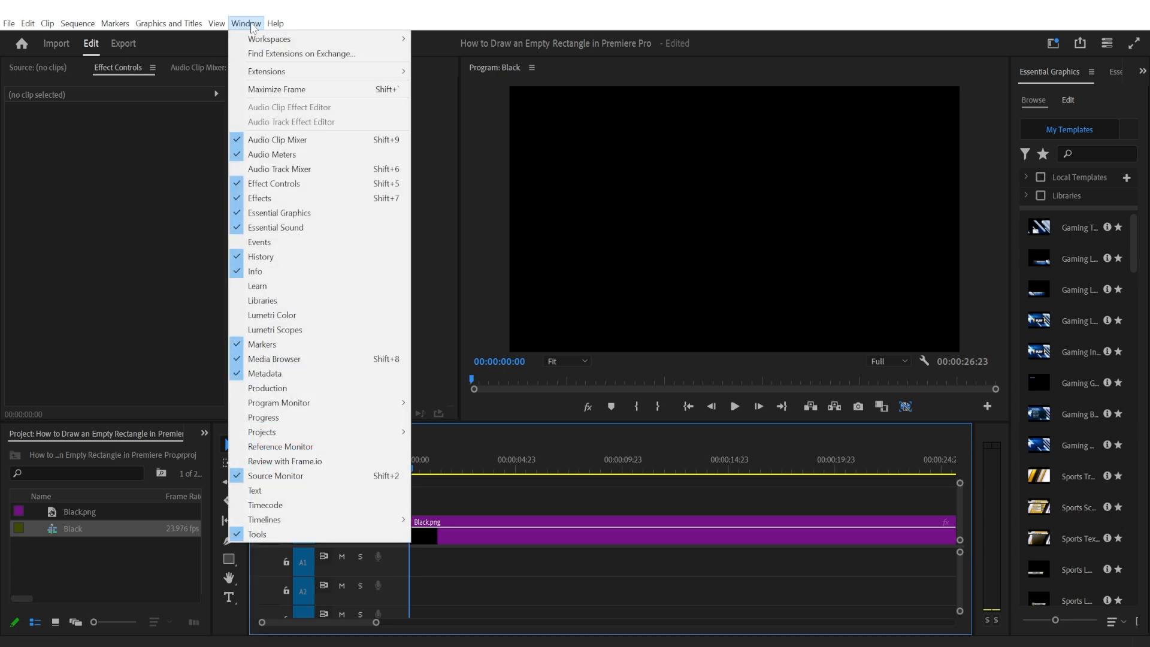
mouse_move(259, 256)
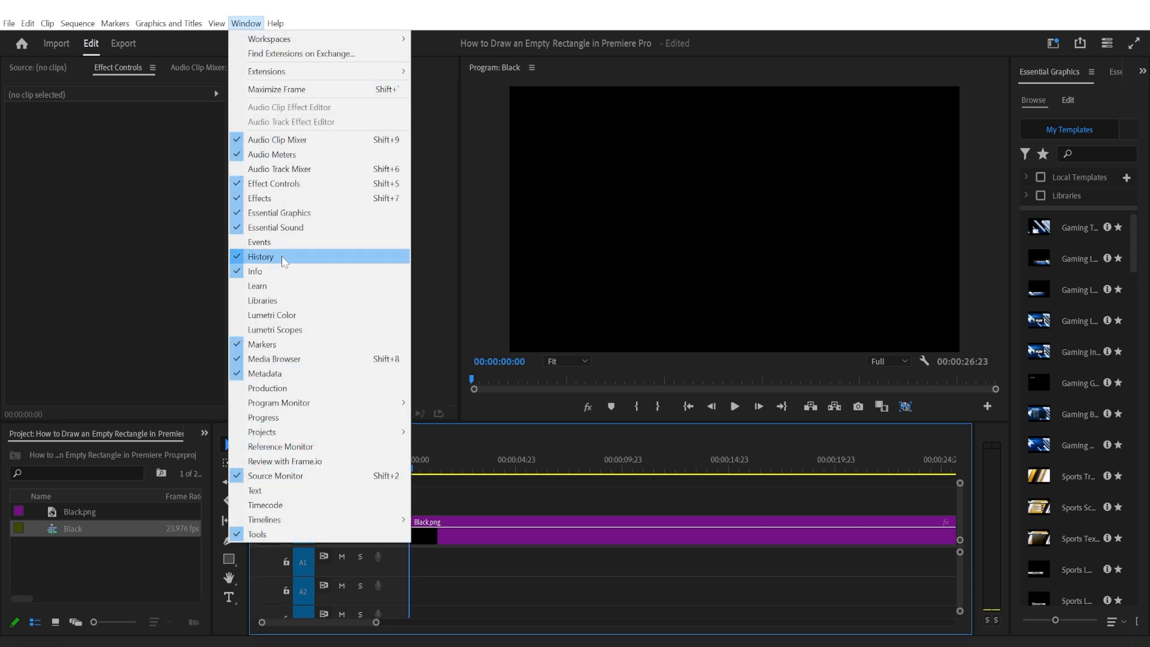
mouse_move(279, 212)
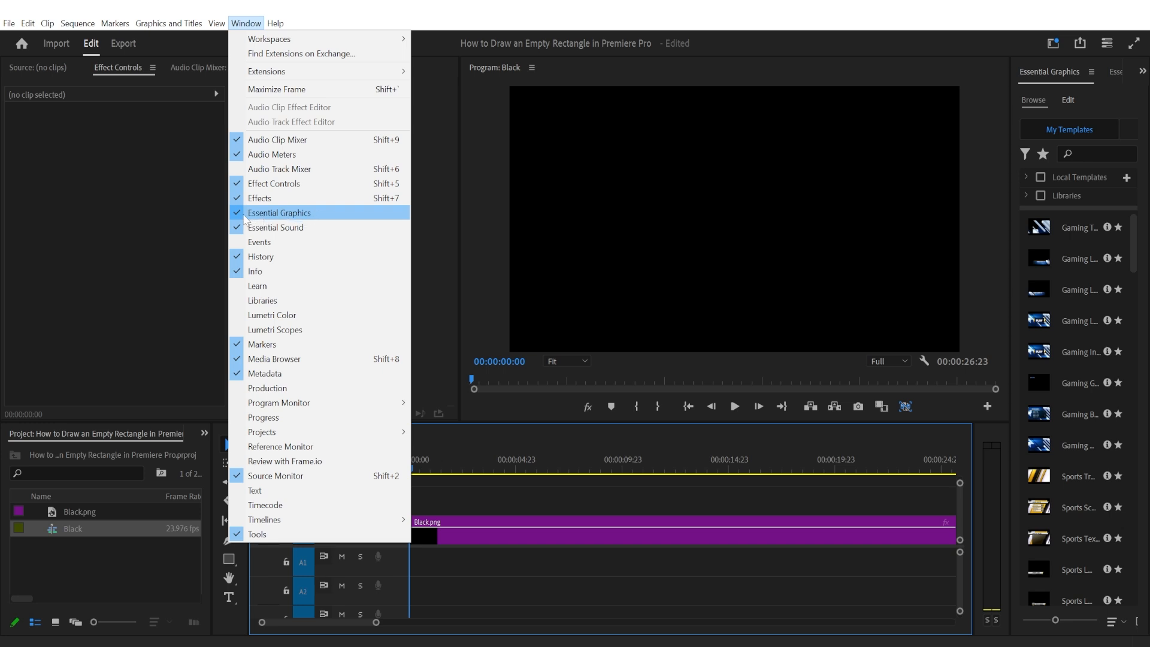
mouse_move(503, 213)
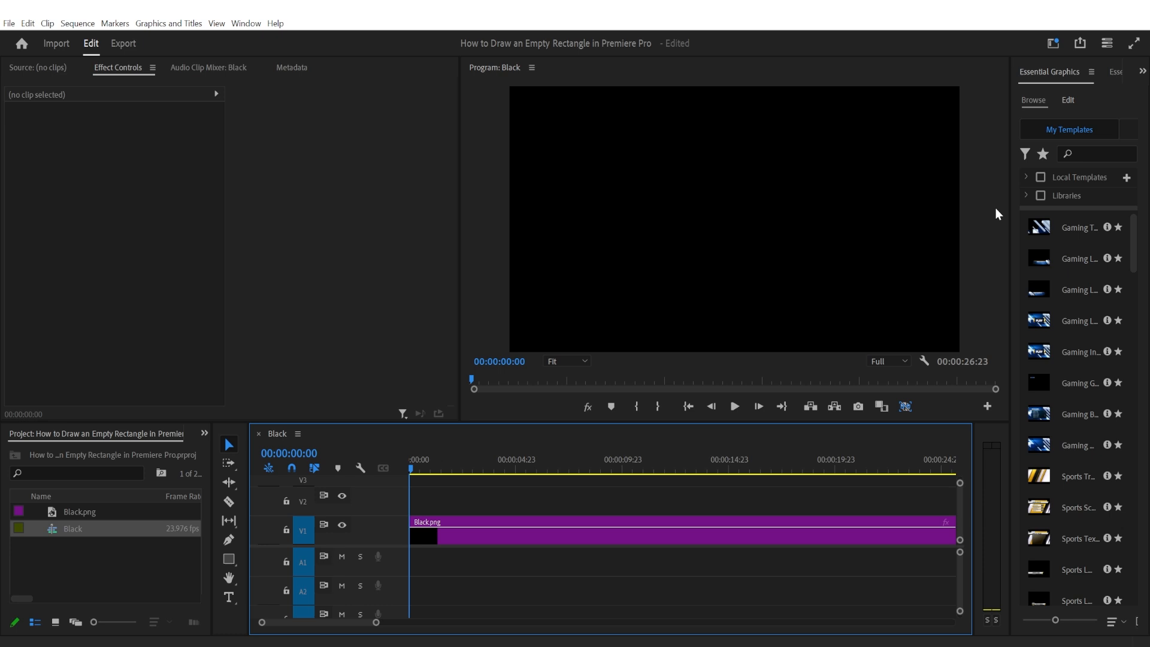
click(1068, 99)
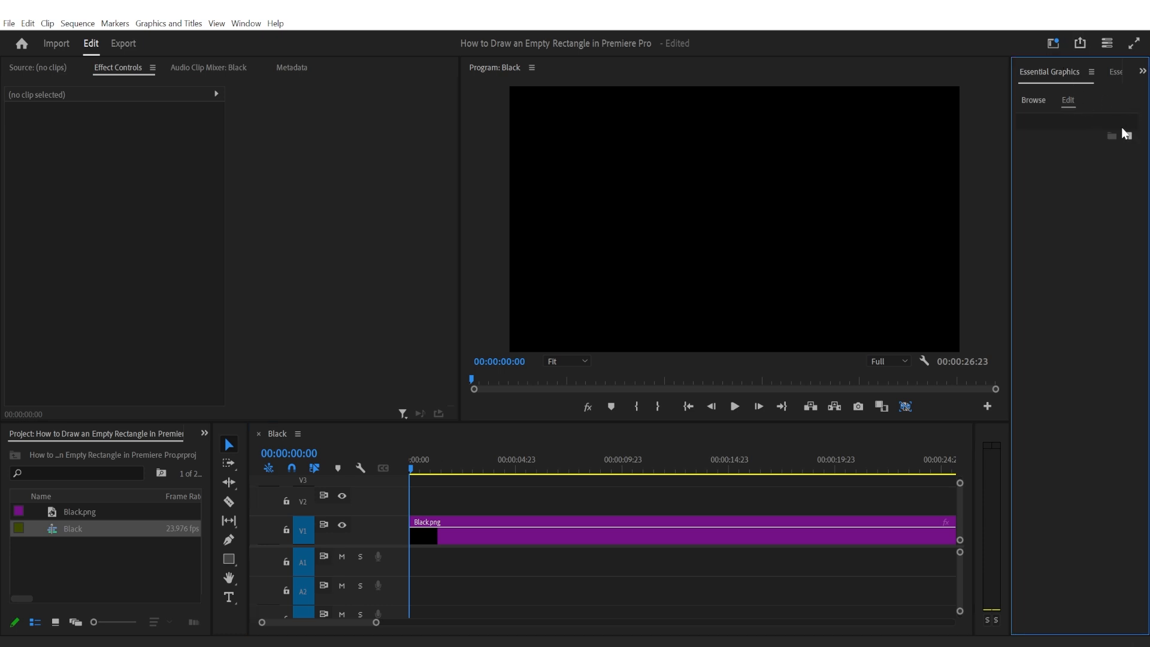
mouse_move(1109, 135)
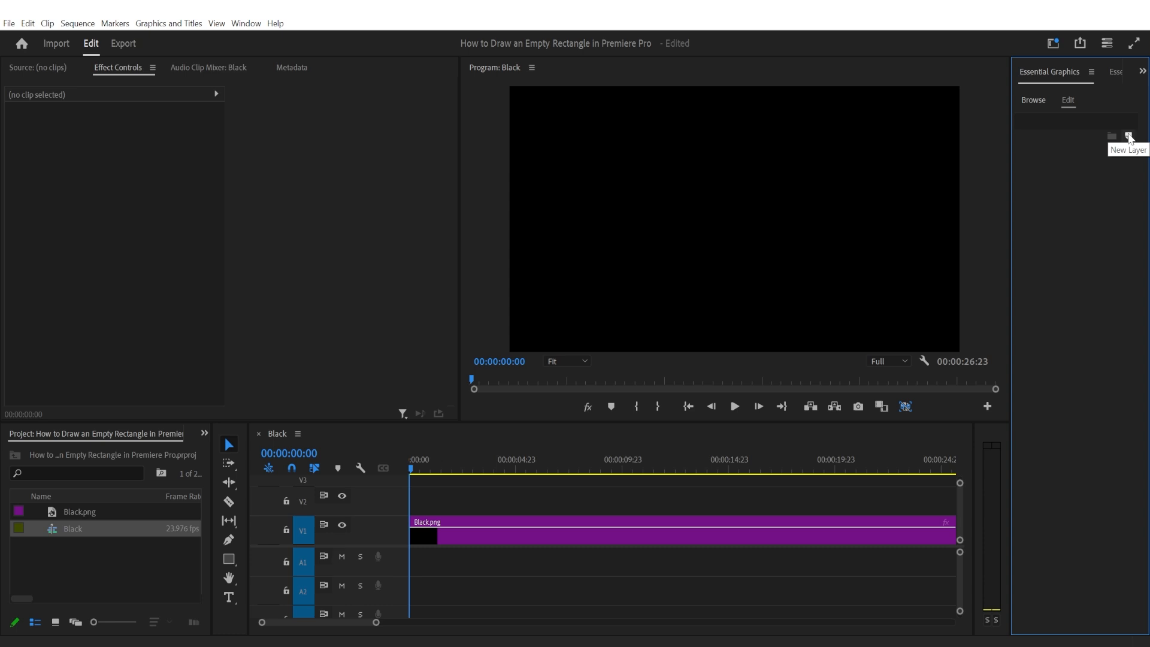
click(1128, 136)
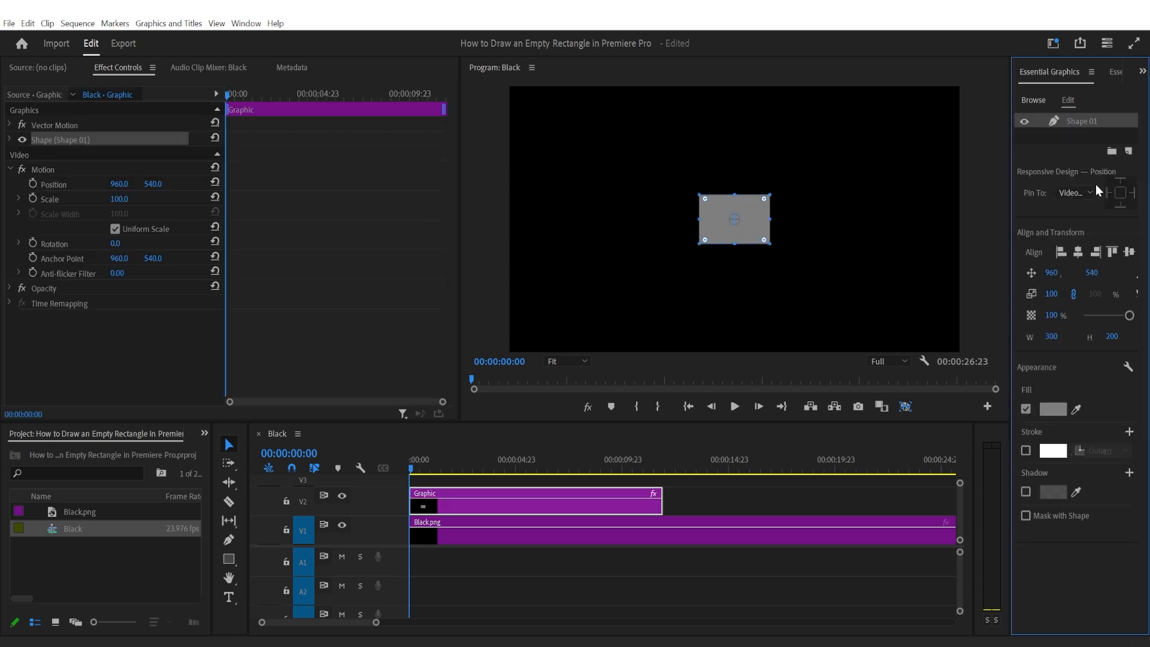
mouse_move(717, 242)
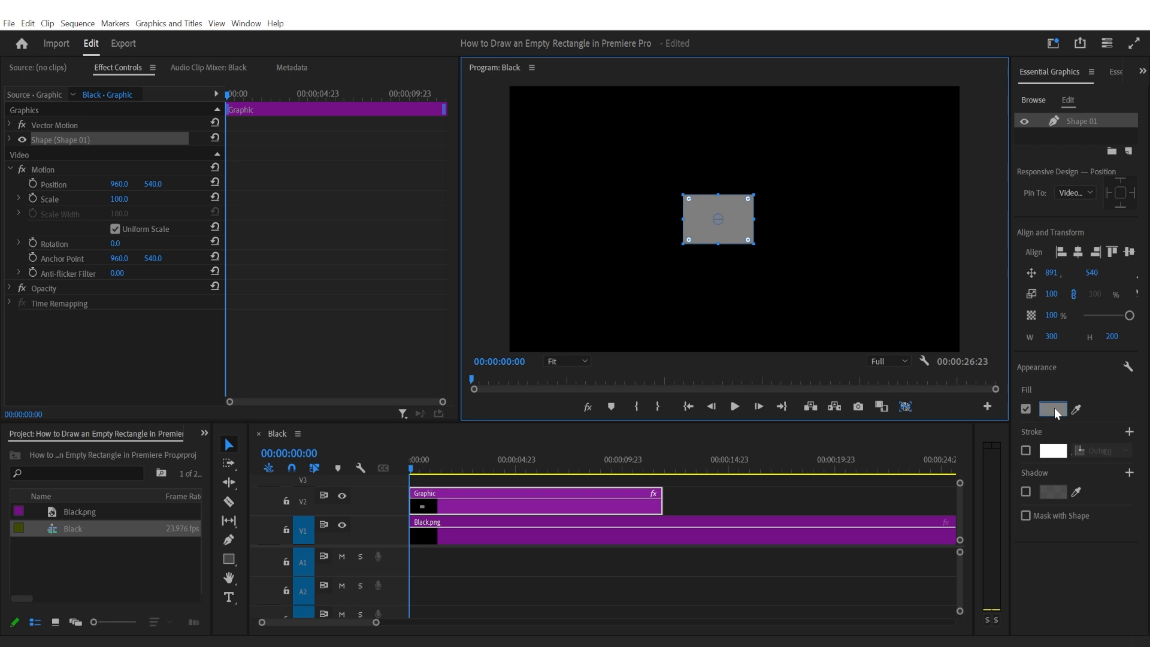
Step: Turn off the rectangle's Fill and enable its Stroke under Appearance
click(1026, 410)
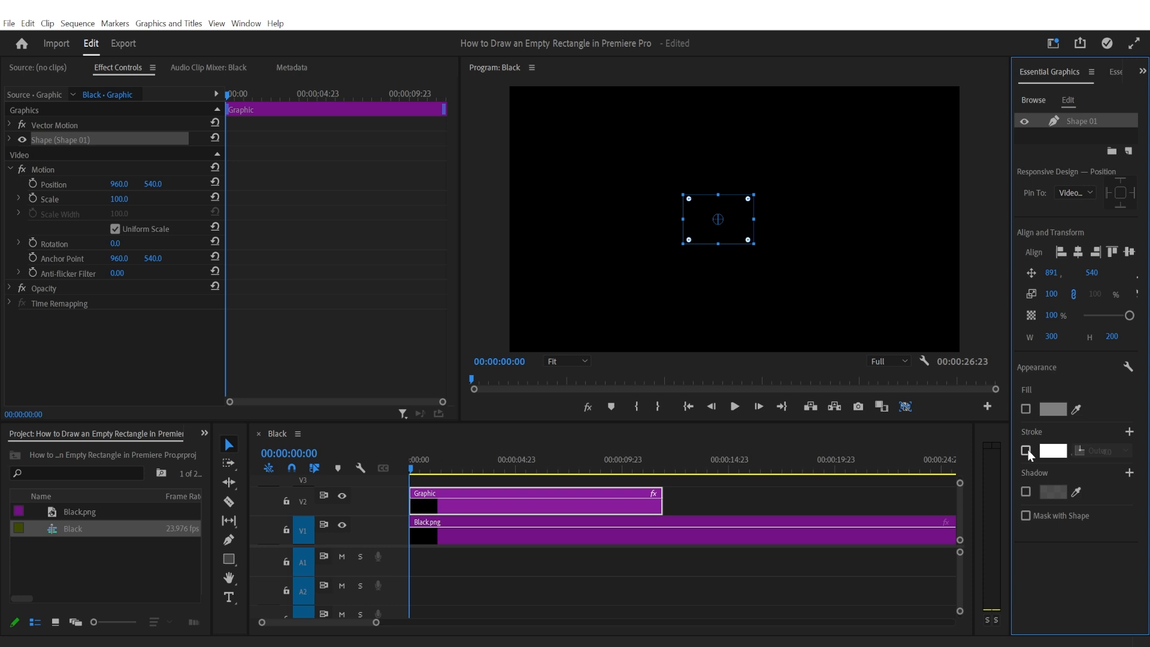
click(1025, 451)
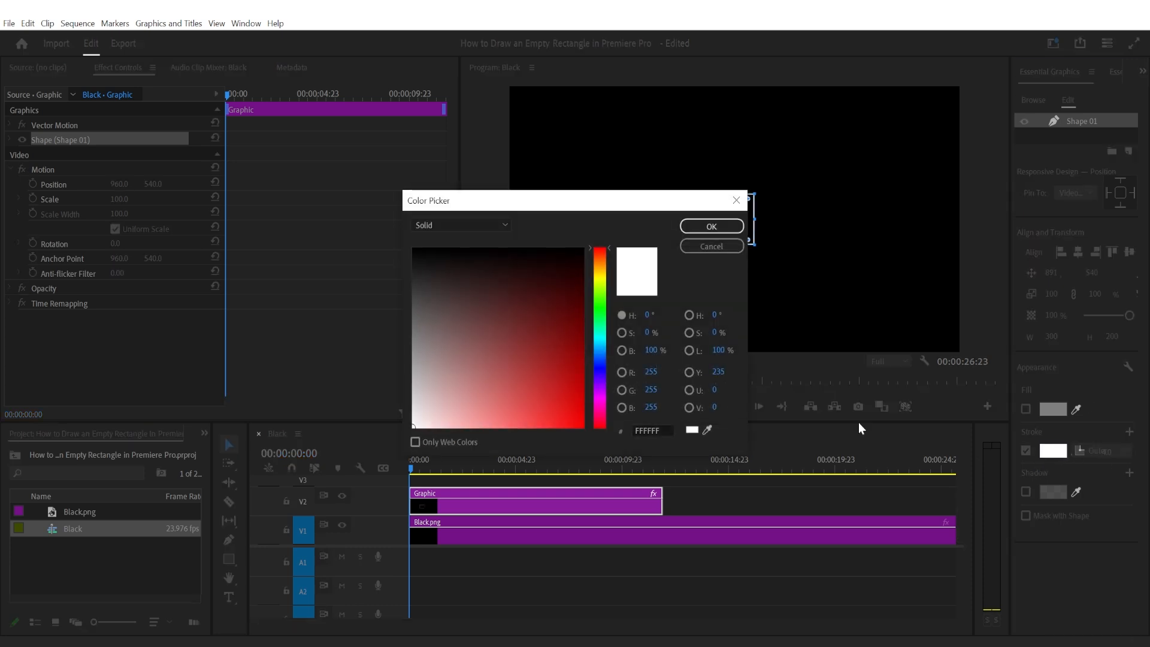
Step: Try red, return the stroke colour to white, and dismiss the Color Picker
click(553, 380)
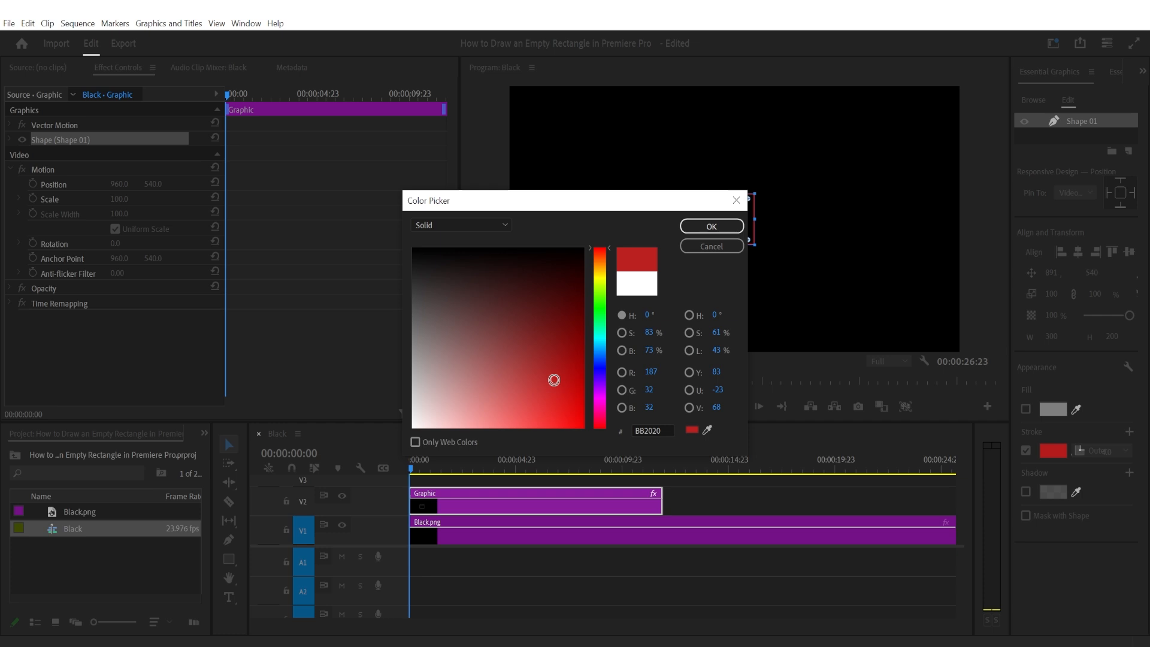
click(442, 355)
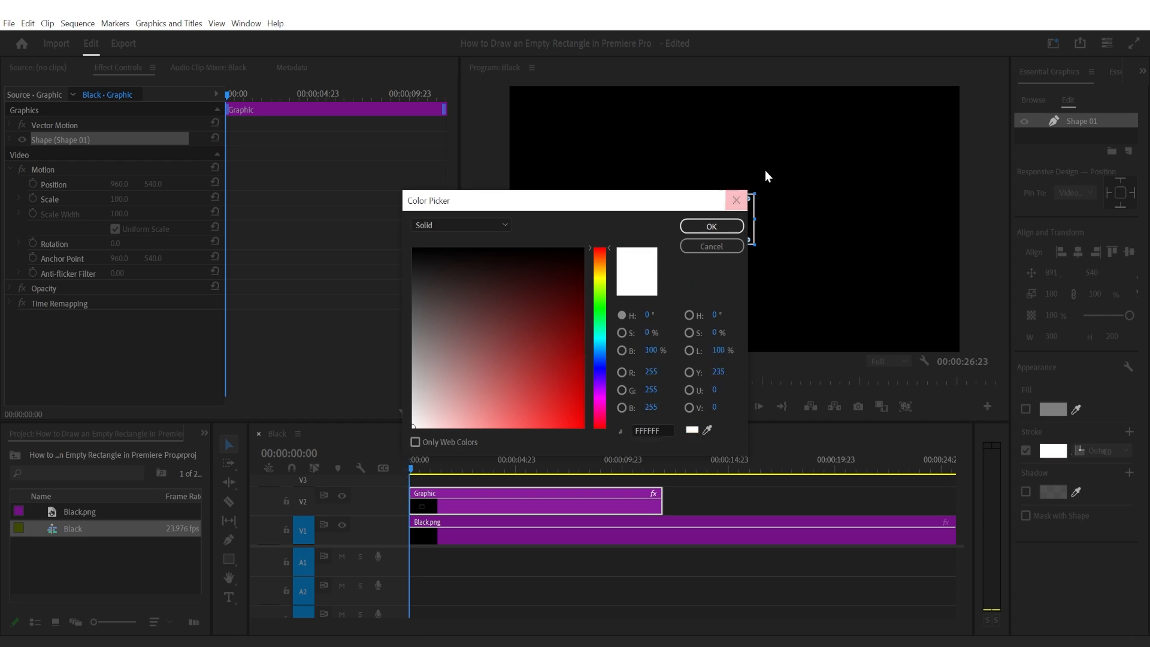
click(710, 226)
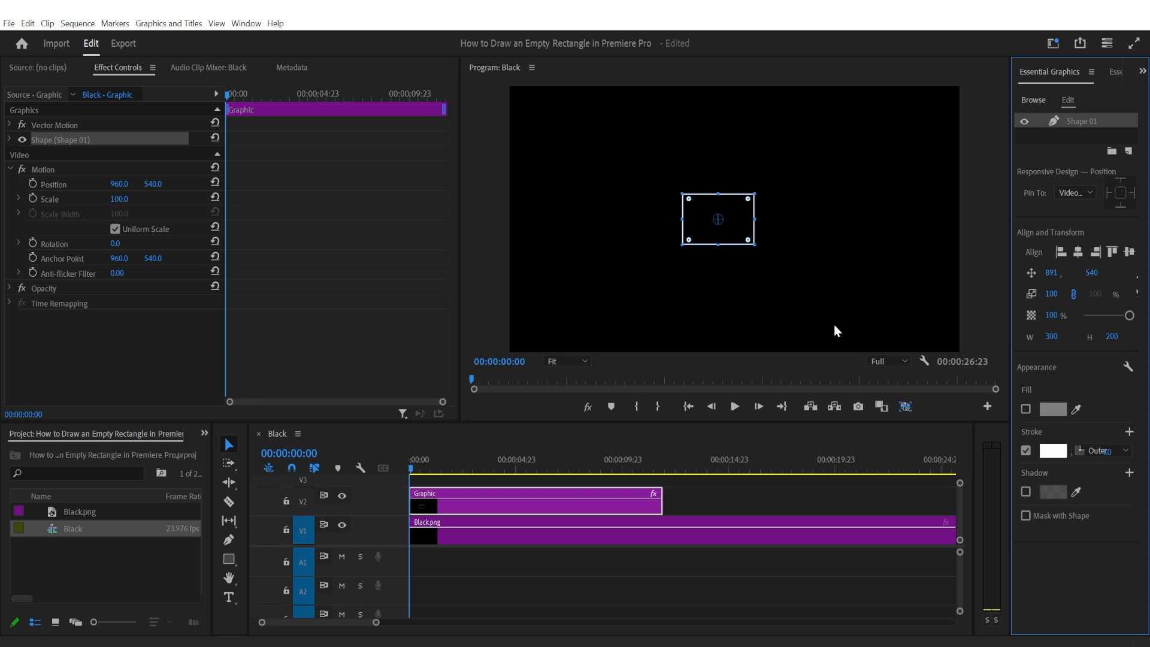